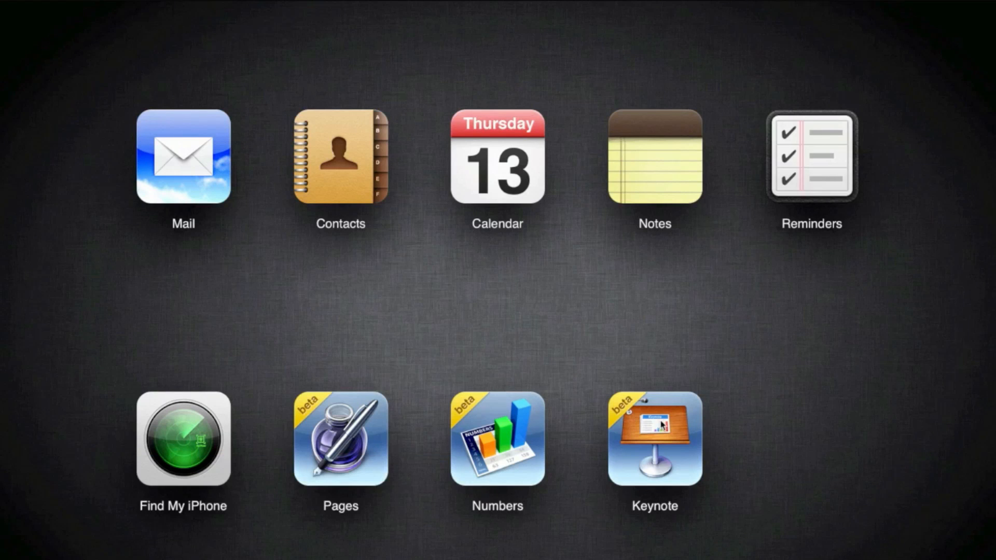
Open Keynote from the iCloud home and start a new presentation to show the theme chooser
{"action": "left_click", "coordinate": [655, 439]}
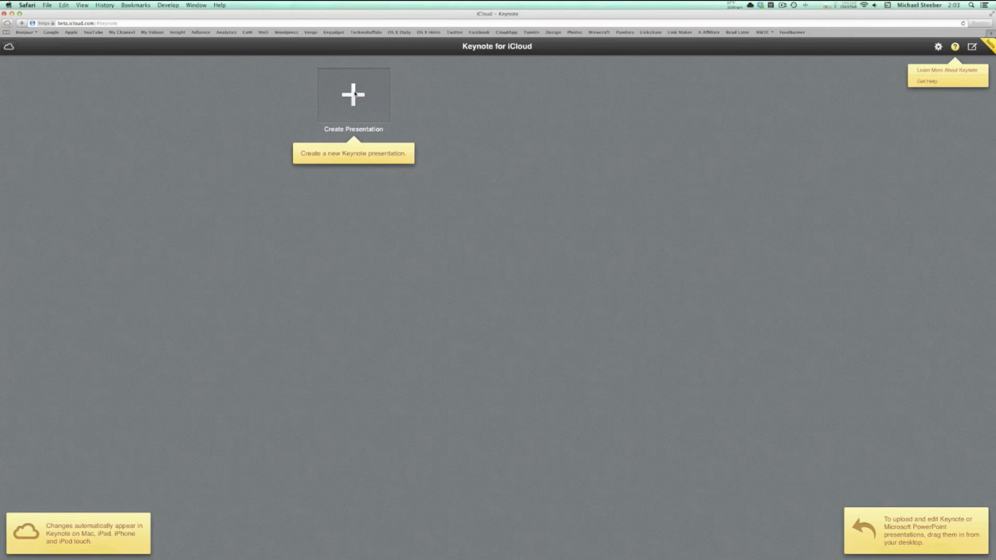
{"action": "left_click", "coordinate": [352, 95]}
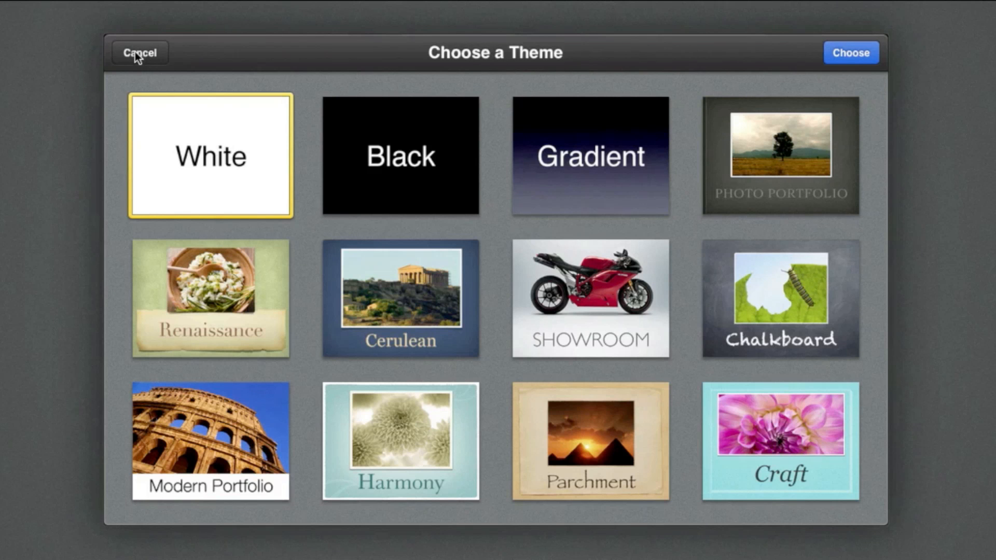
Create the presentation with the chosen theme and zoom the slide view to 150%
{"action": "left_click", "coordinate": [850, 53]}
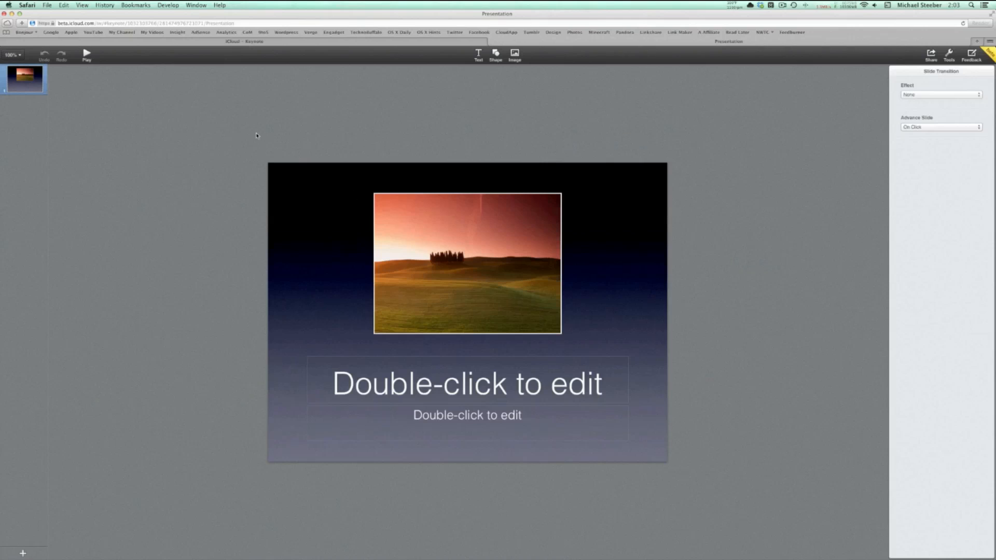
{"action": "left_click", "coordinate": [12, 54]}
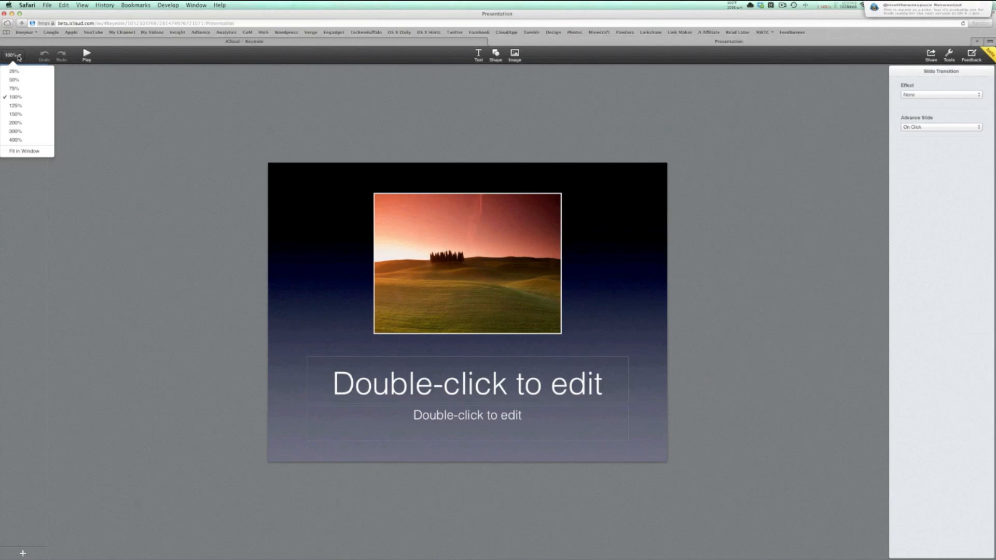
{"action": "left_click", "coordinate": [15, 106]}
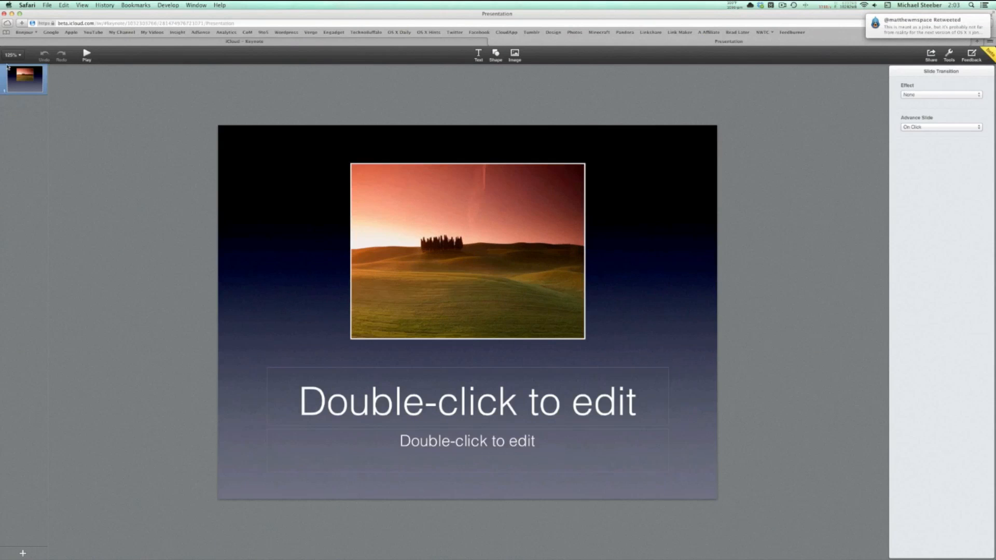
{"action": "left_click", "coordinate": [12, 55]}
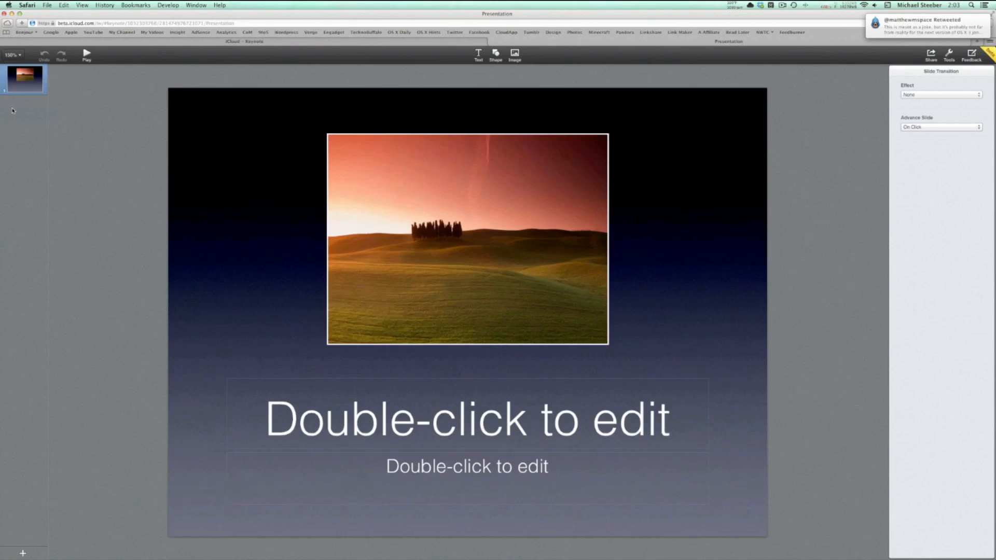
Add a second slide, enter title 'Some text' and subtitle 'Some more', and insert a blue square
{"action": "left_click", "coordinate": [23, 553]}
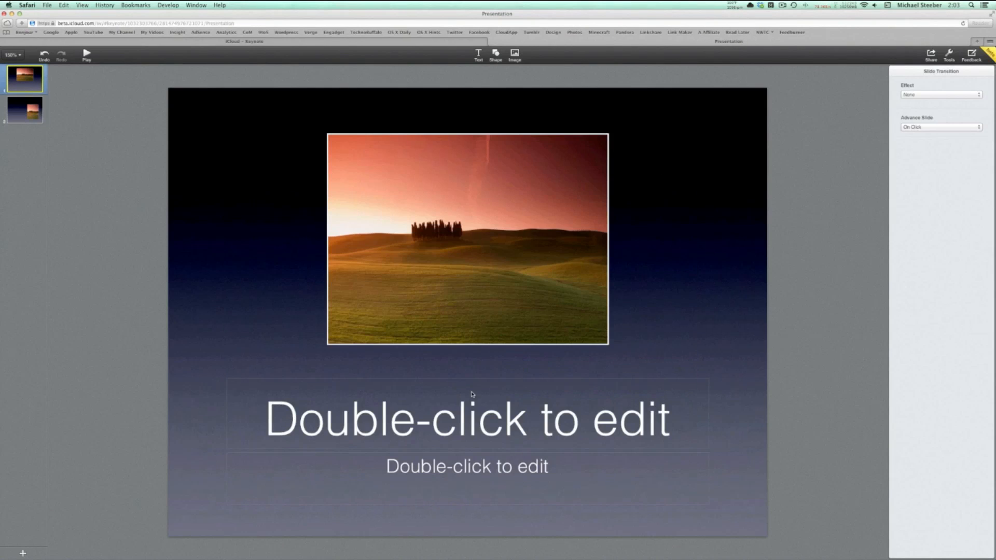
{"action": "type", "text": "Som"}
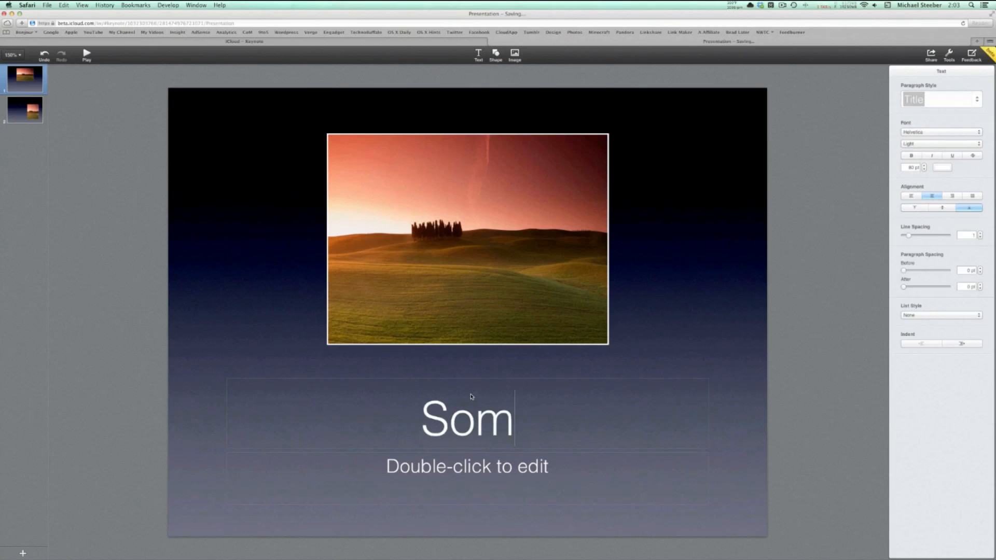
{"action": "type", "text": "e text"}
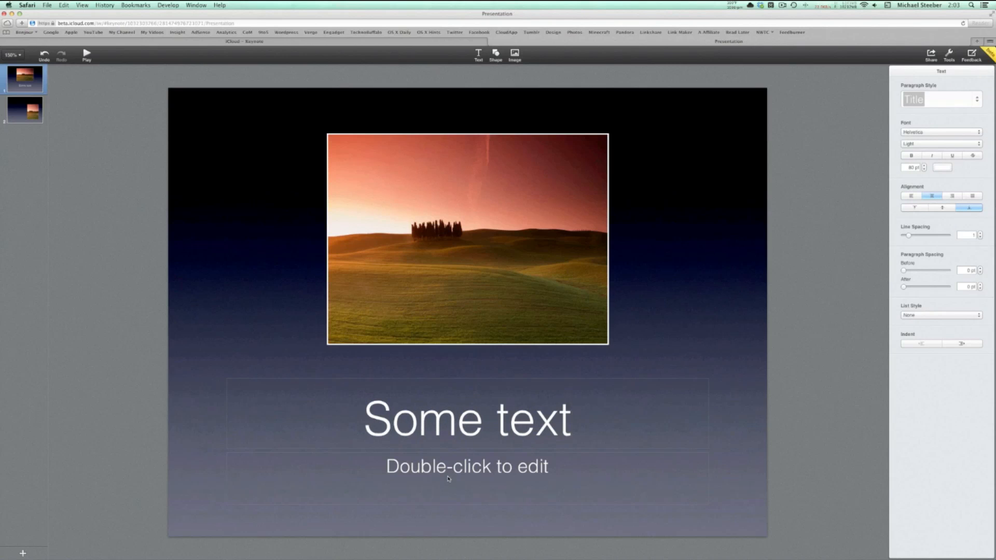
{"action": "type", "text": "Some more"}
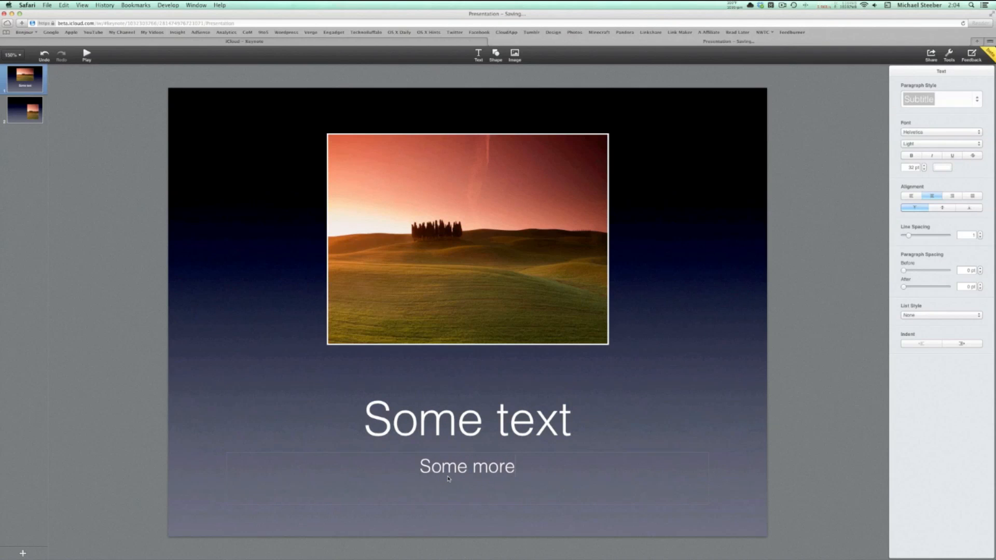
{"action": "left_click", "coordinate": [495, 55]}
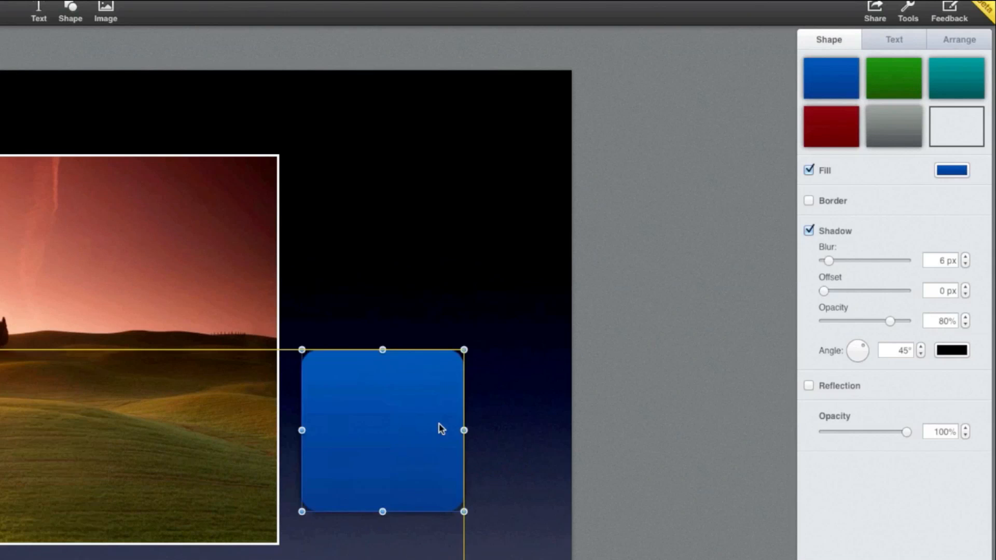
Change the square's style to red, add a border, and rotate it to 316.7°
{"action": "left_click", "coordinate": [891, 77]}
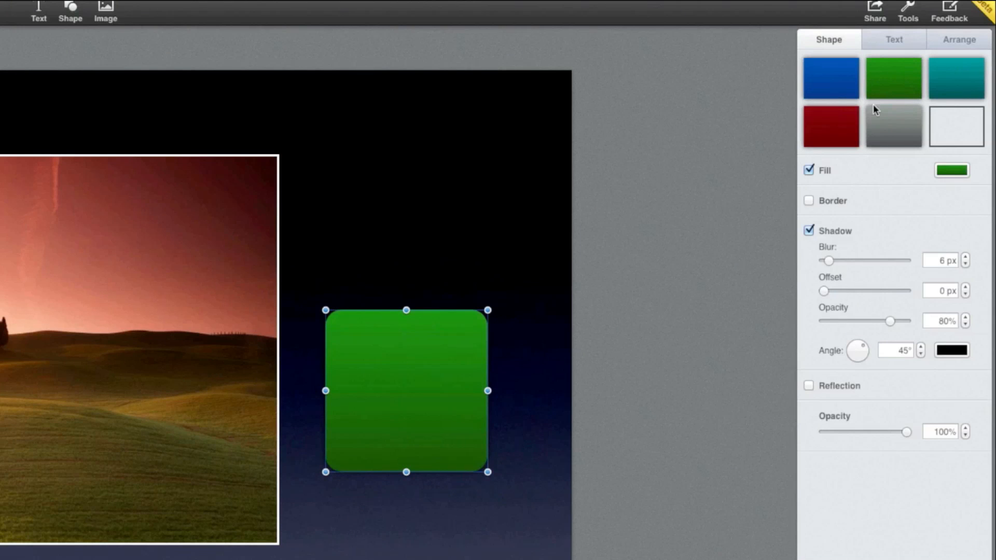
{"action": "left_click", "coordinate": [830, 125]}
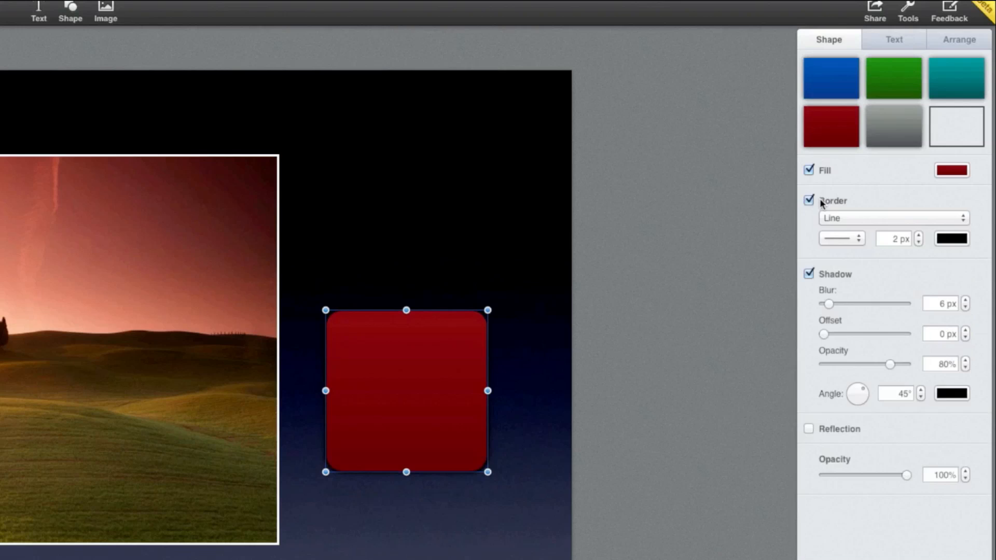
{"action": "left_click", "coordinate": [958, 39]}
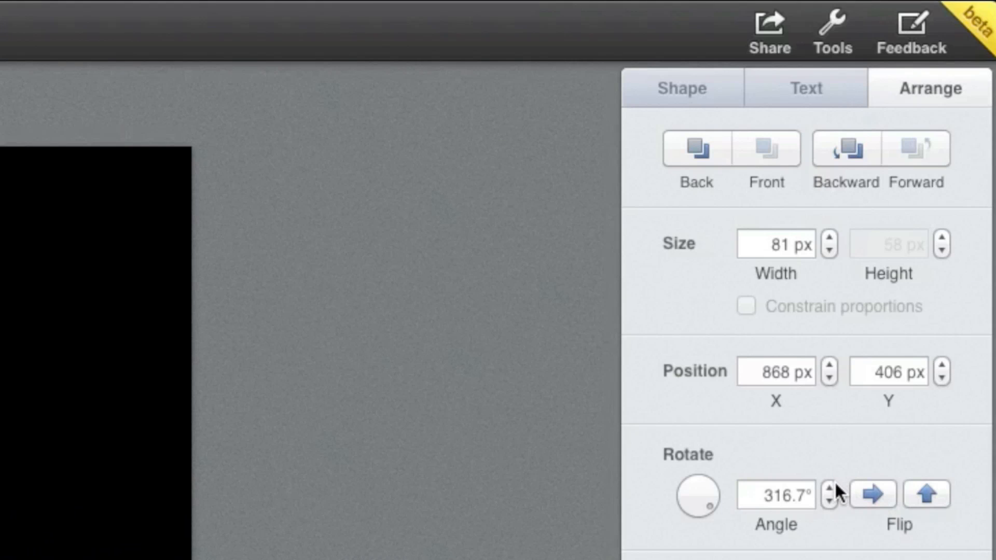
{"action": "left_click", "coordinate": [829, 486]}
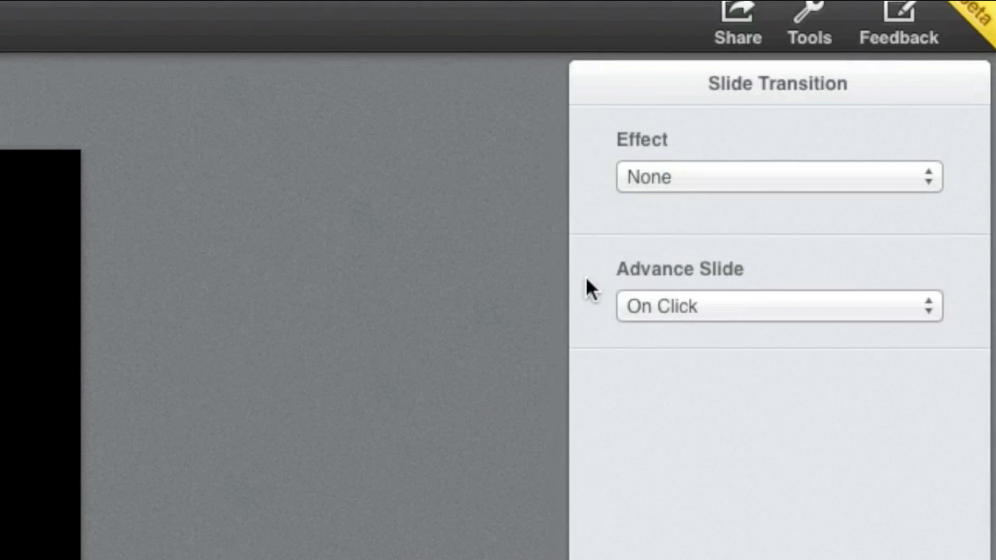
Set the slide transition to Blinds, moving right to left over 1.00 s
{"action": "left_click", "coordinate": [778, 177]}
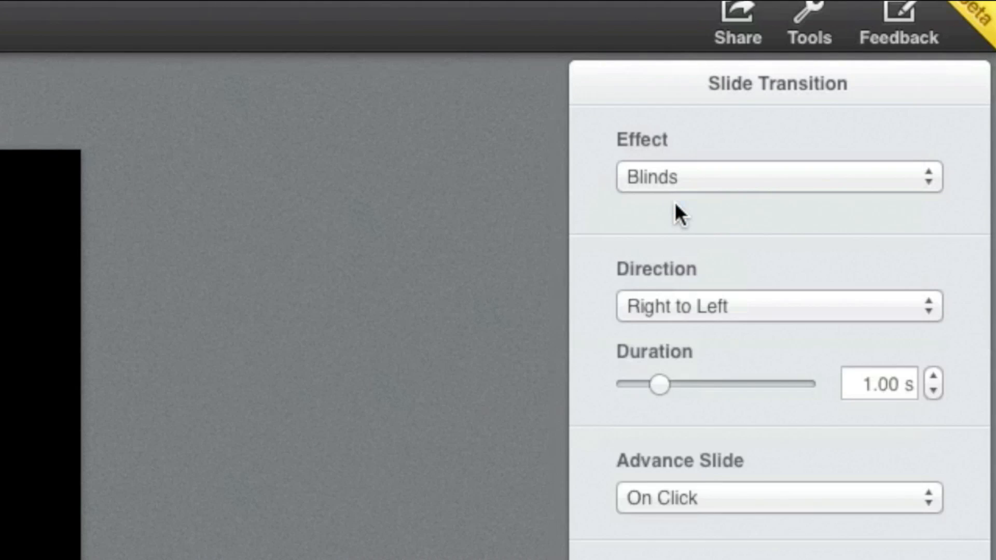
{"action": "mouse_move", "coordinate": [660, 385]}
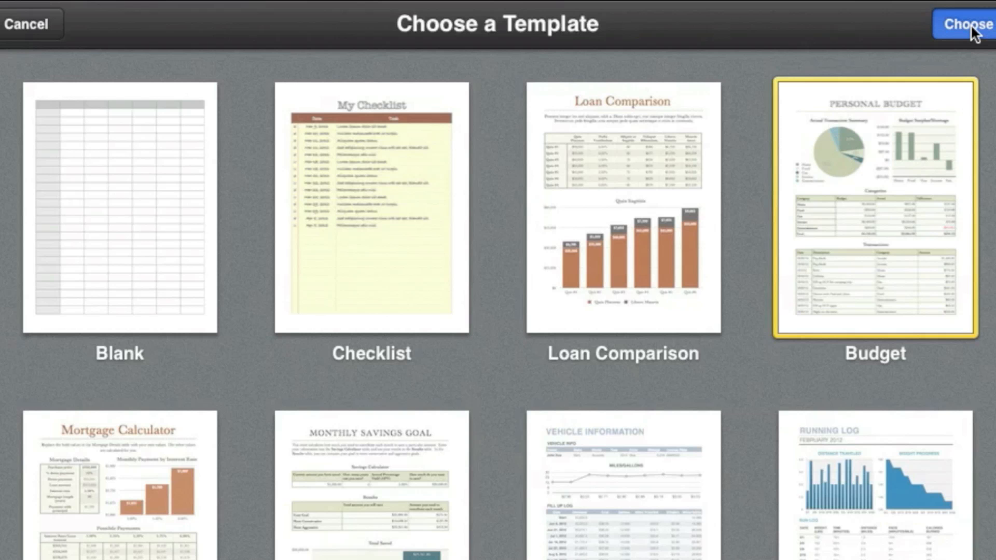
Create a spreadsheet from the Budget template, add another sheet, and return to the Budget sheet
{"action": "left_click", "coordinate": [968, 24]}
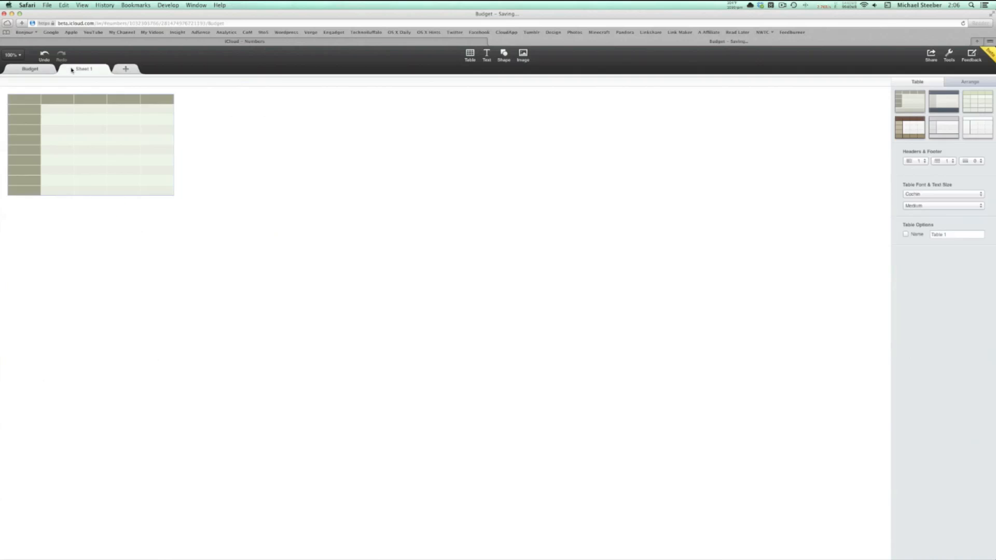
{"action": "left_click", "coordinate": [125, 68]}
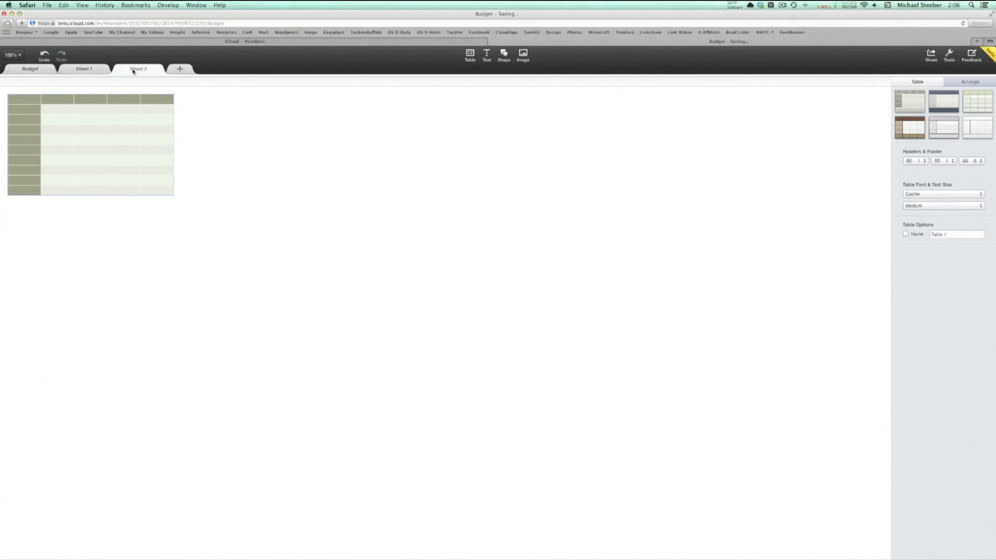
{"action": "left_click", "coordinate": [29, 68]}
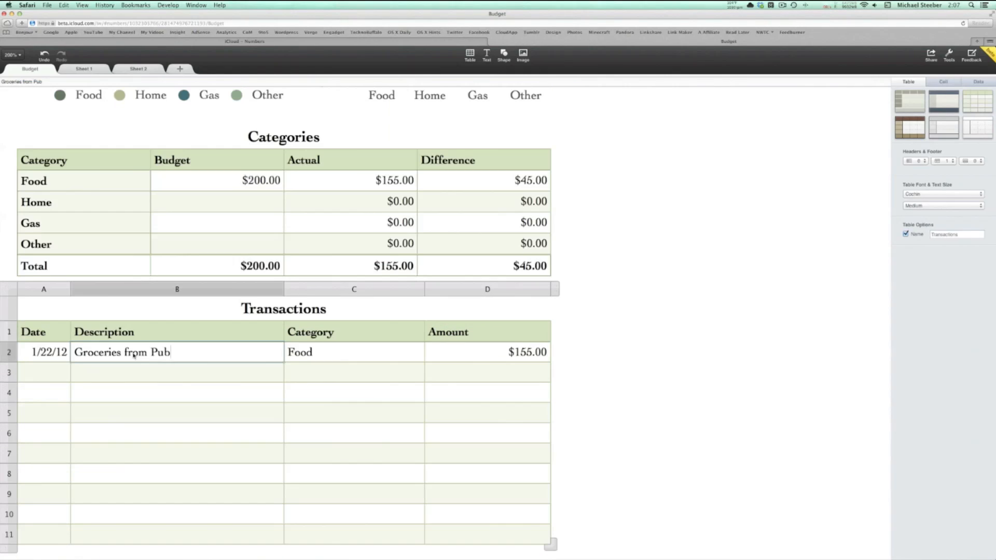
Switch from Numbers to Pages and open the basketball banquet poster document
{"action": "type", "text": "lix"}
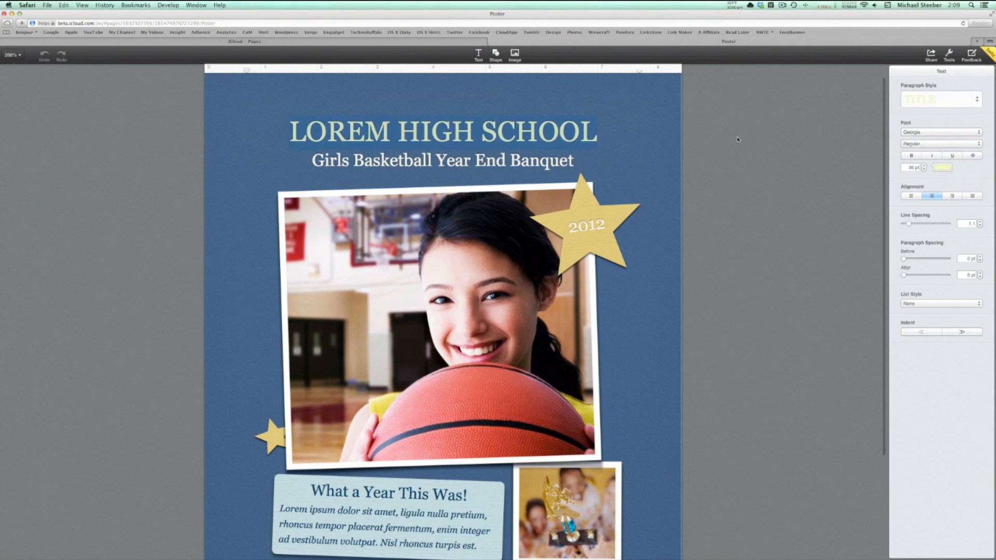
Select the LOREM HIGH SCHOOL title for restyling and scroll down
{"action": "left_click", "coordinate": [940, 132]}
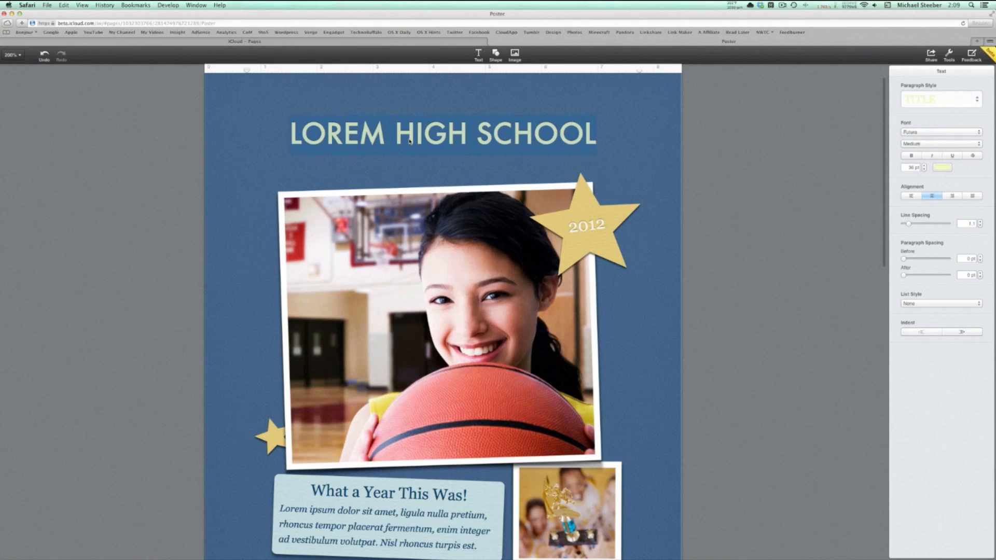
{"action": "scroll", "scroll_direction": "down", "scroll_amount": 3}
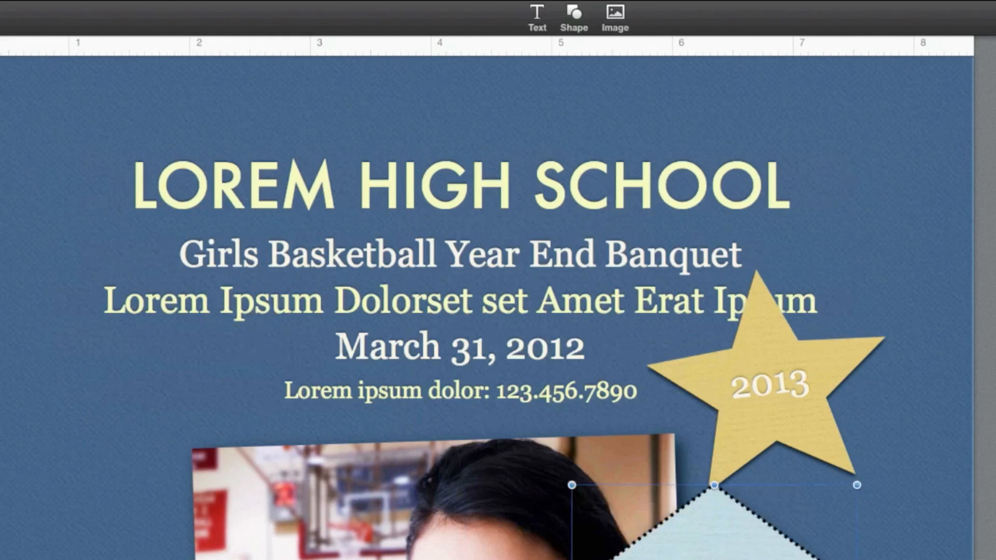
{"action": "scroll", "scroll_direction": "down", "scroll_amount": 3}
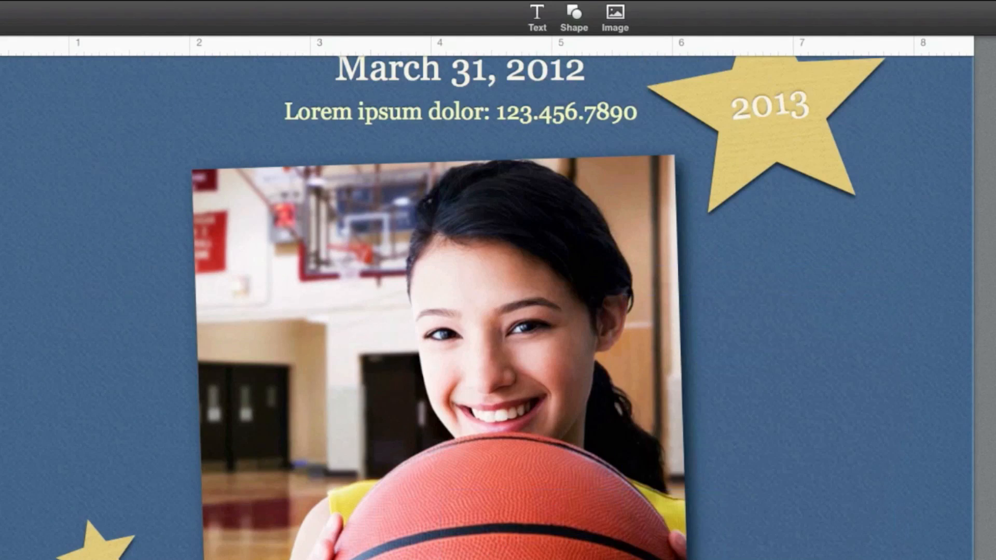